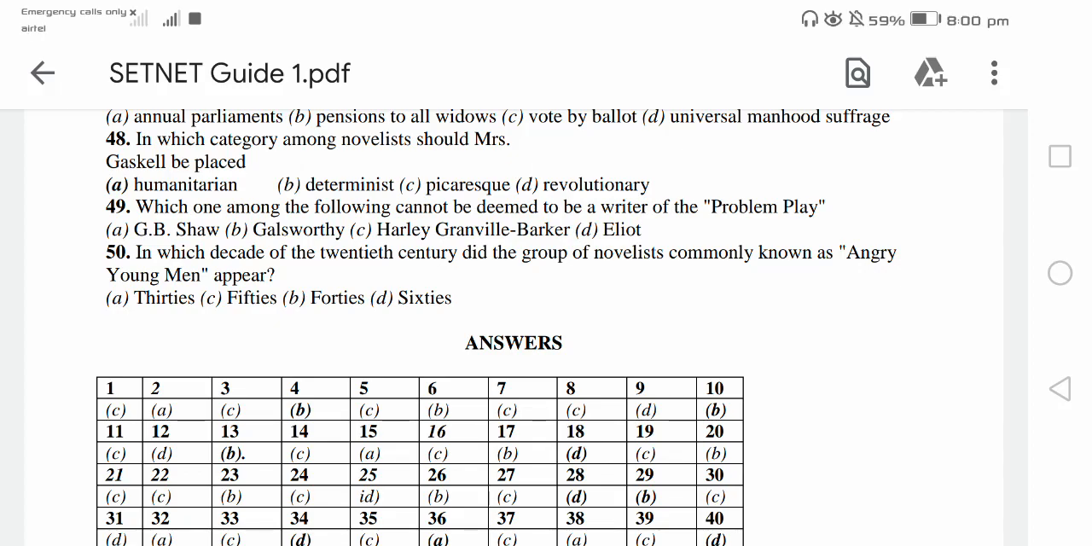
pyautogui.scroll(-3)
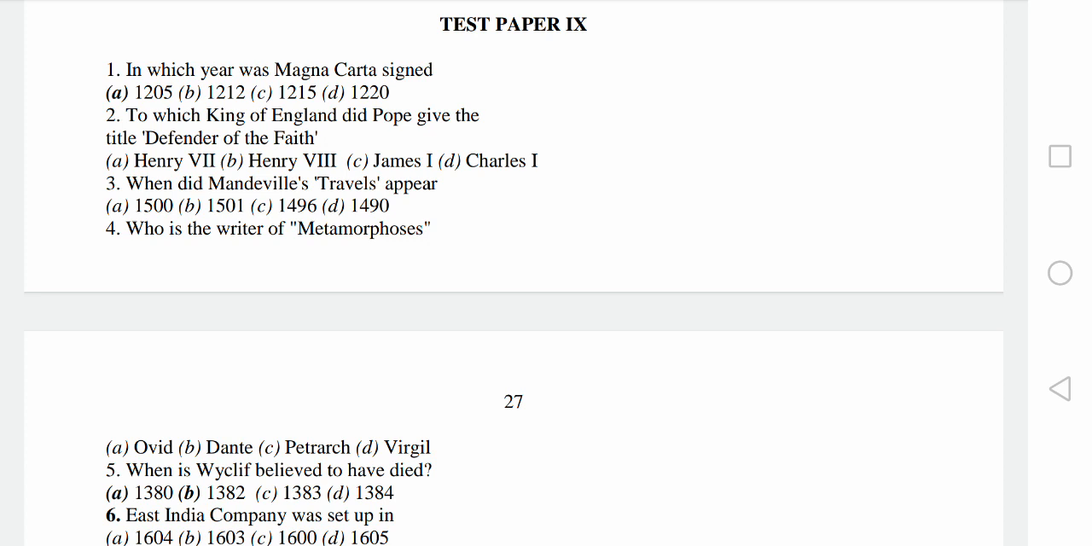
pyautogui.scroll(-3)
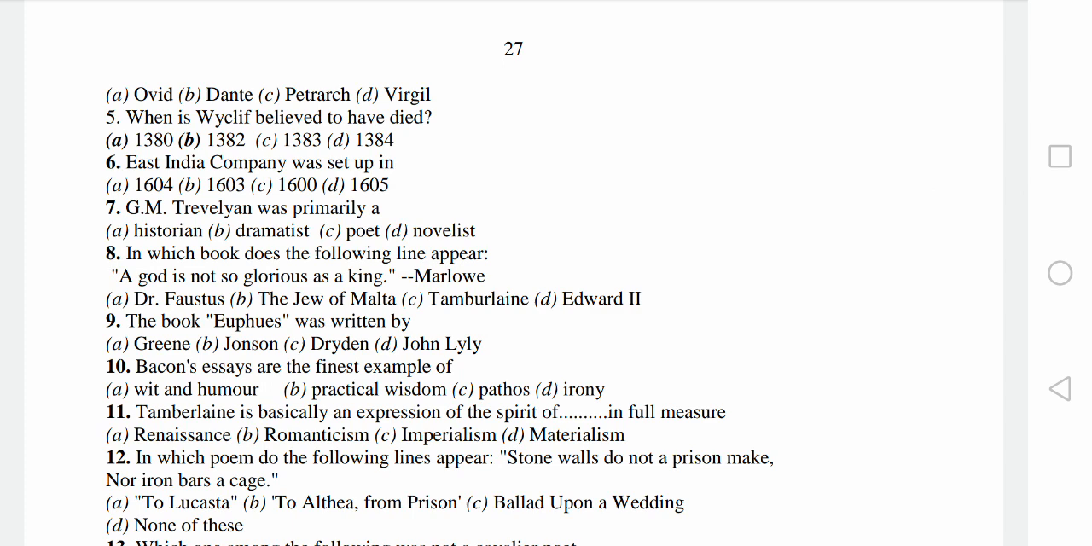
pyautogui.scroll(-3)
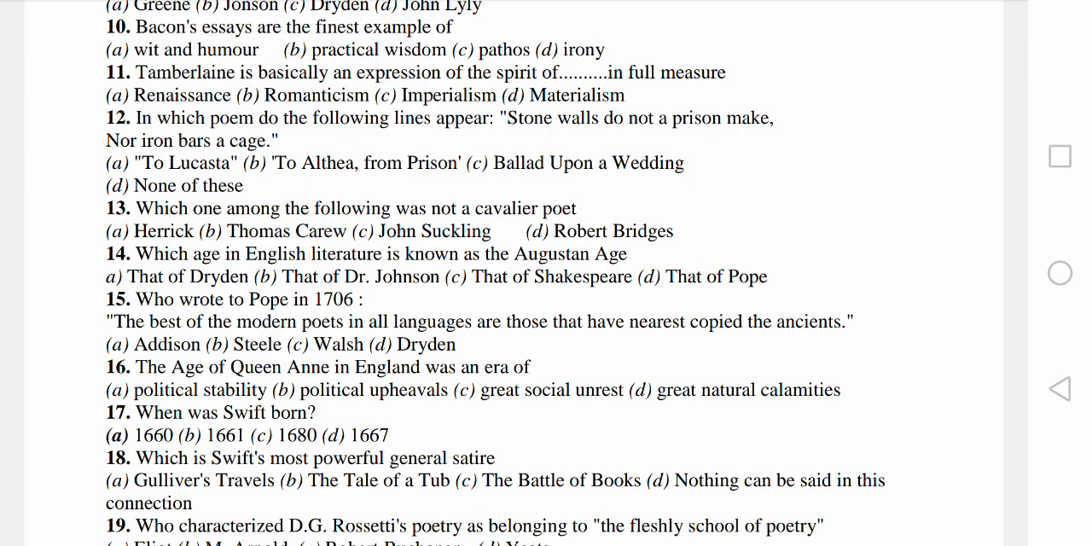
pyautogui.scroll(-3)
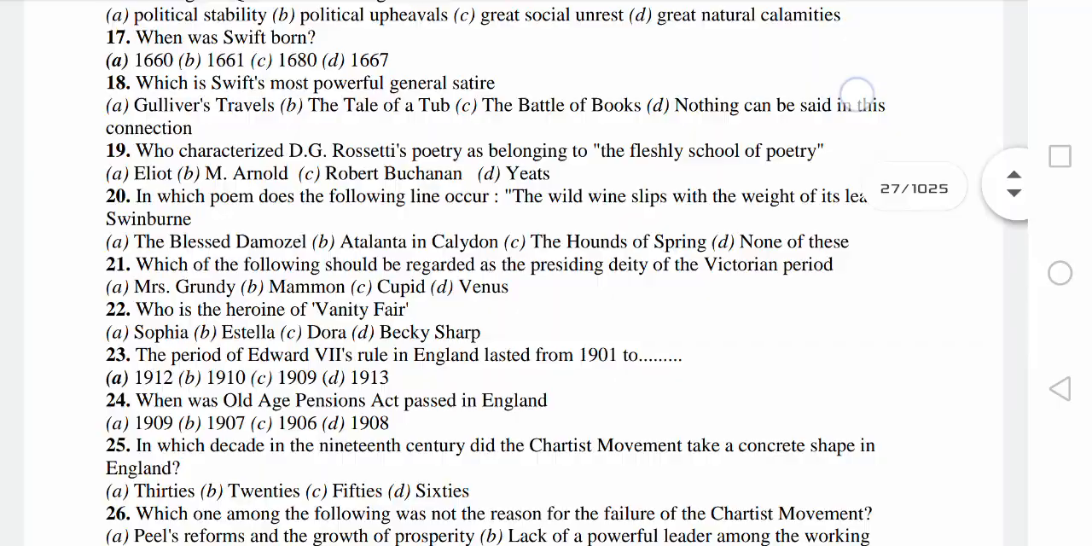
pyautogui.scroll(-3)
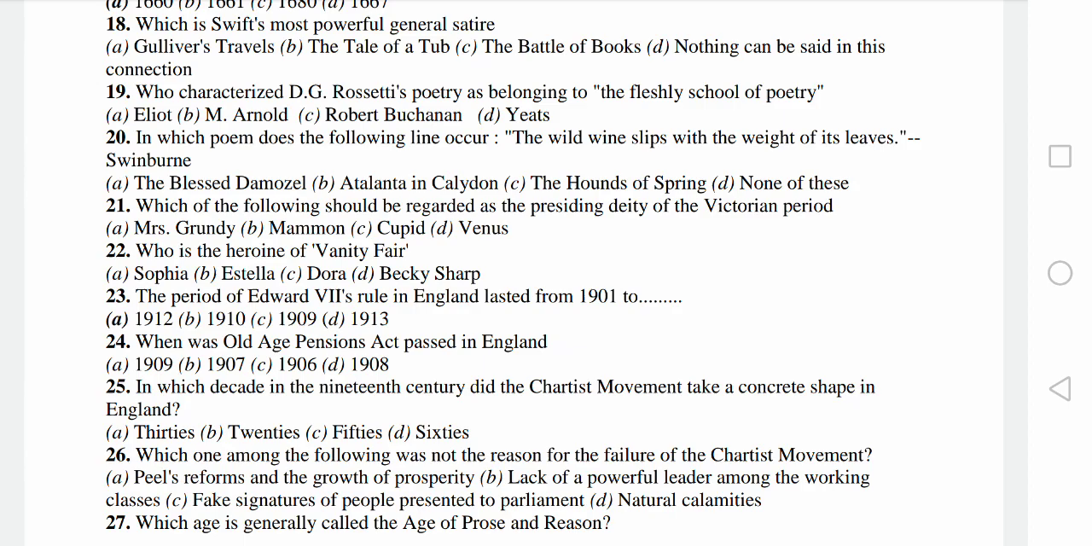
pyautogui.scroll(-3)
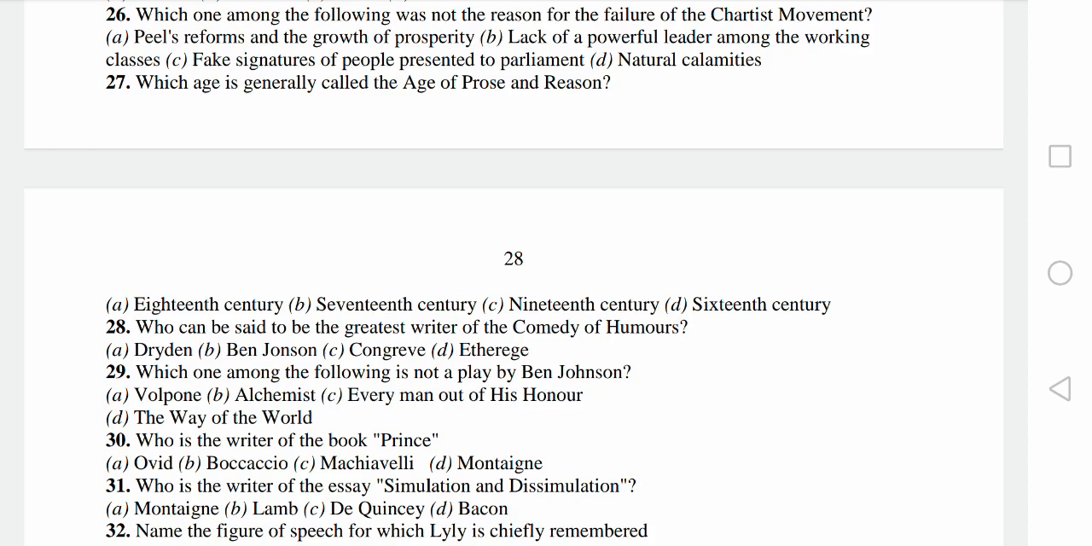
pyautogui.scroll(-3)
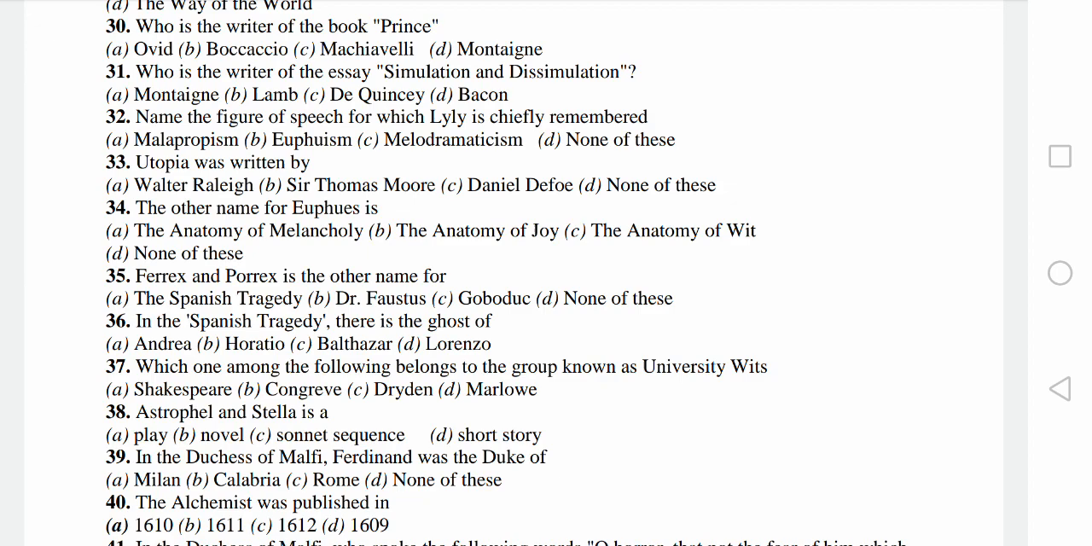
pyautogui.scroll(-3)
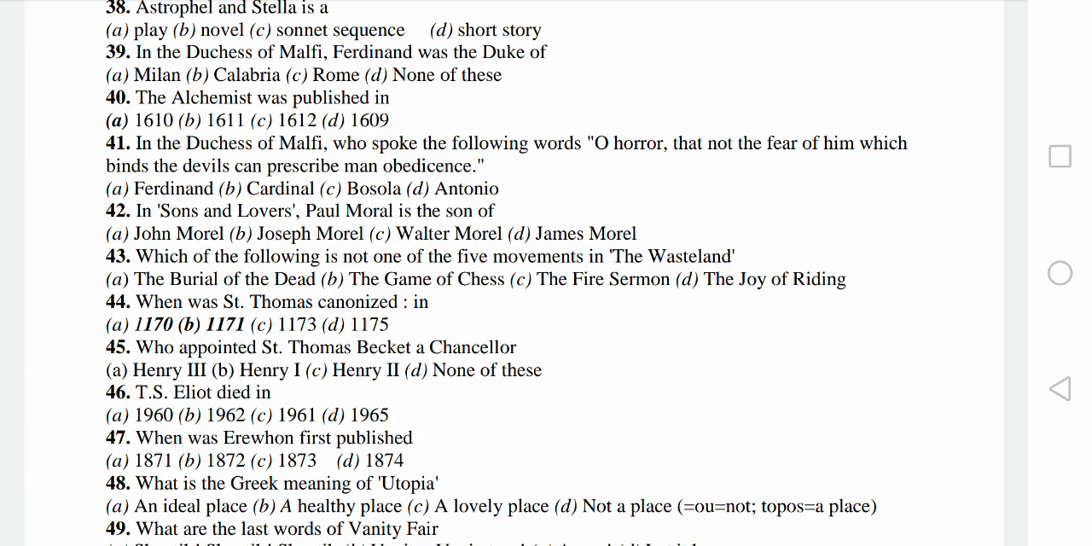
pyautogui.scroll(-3)
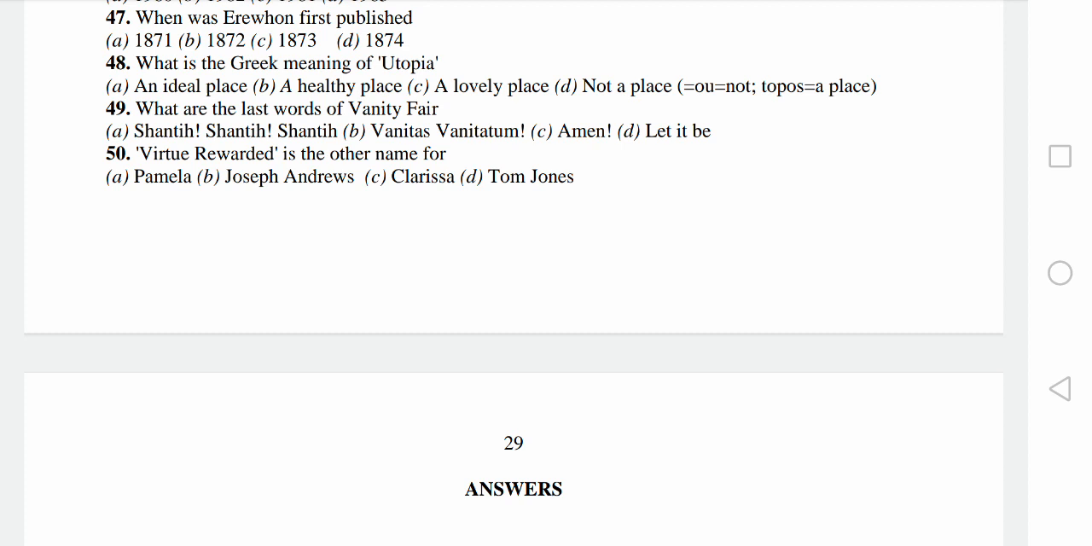
pyautogui.scroll(-3)
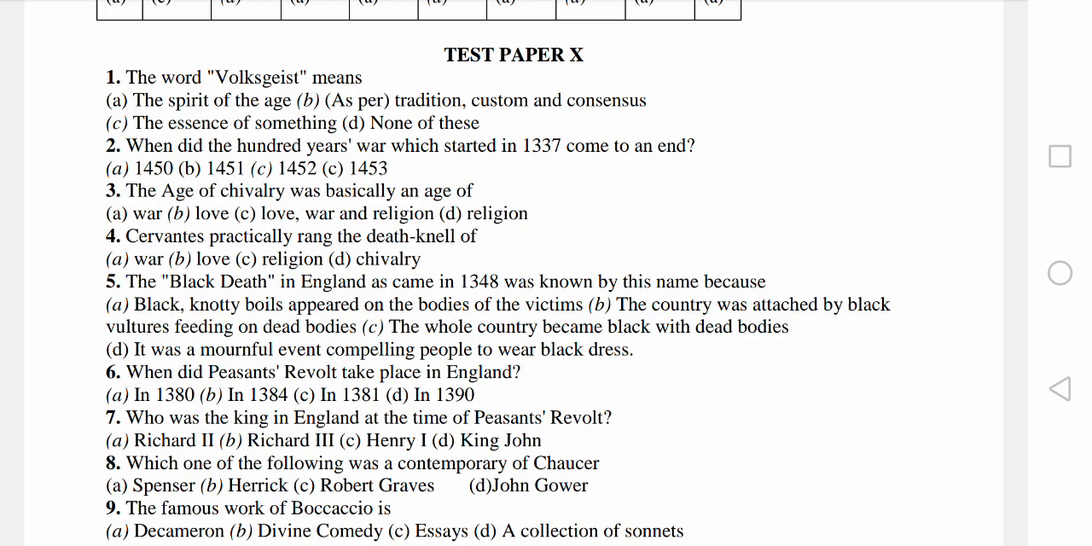
pyautogui.scroll(-3)
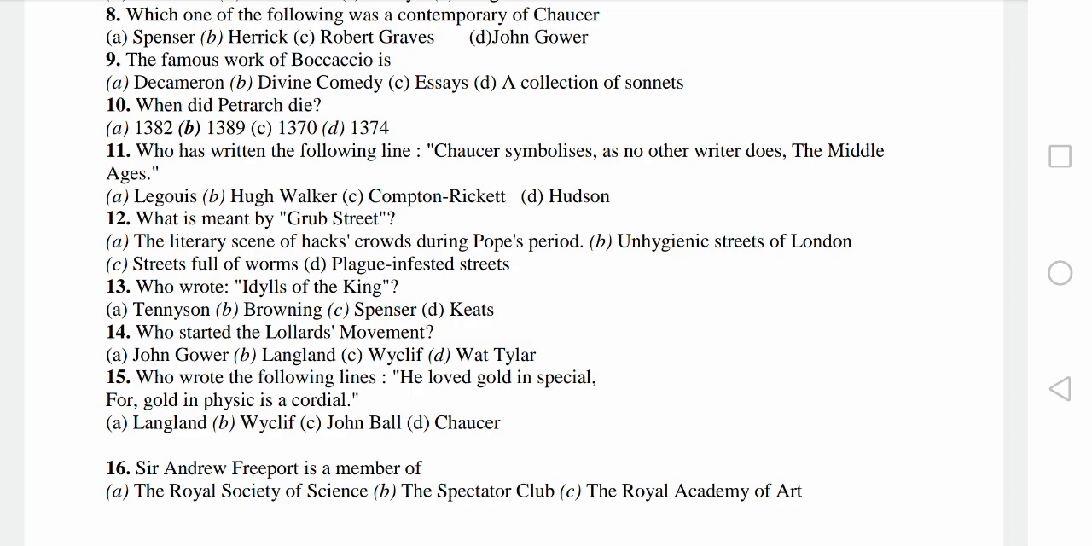
pyautogui.scroll(-3)
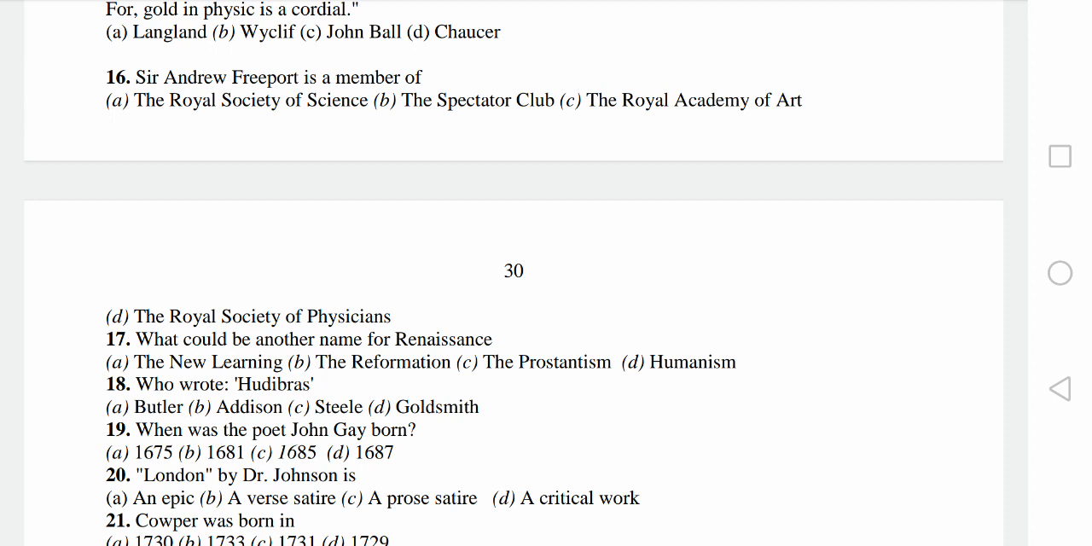
pyautogui.scroll(-3)
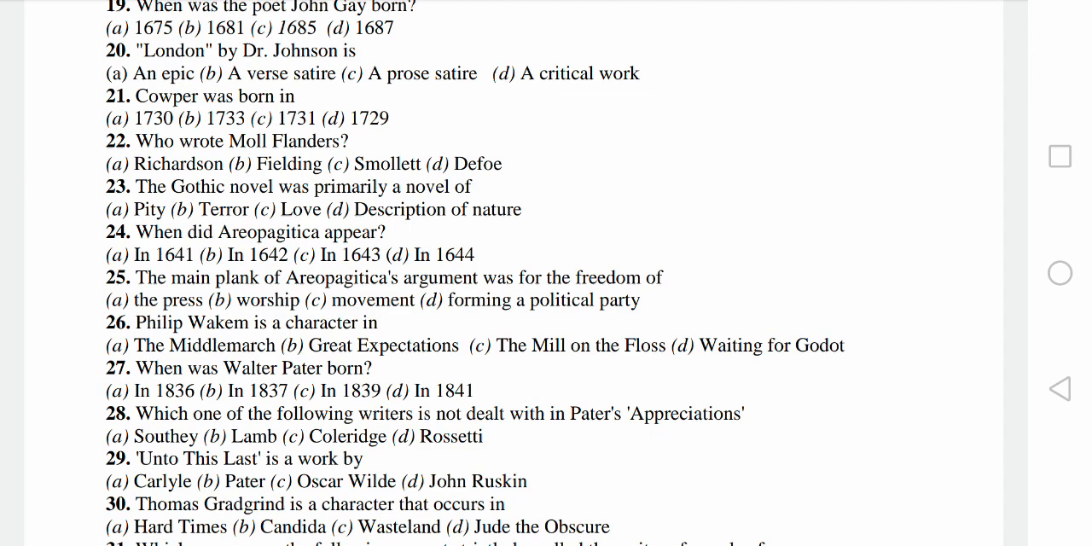
pyautogui.scroll(-3)
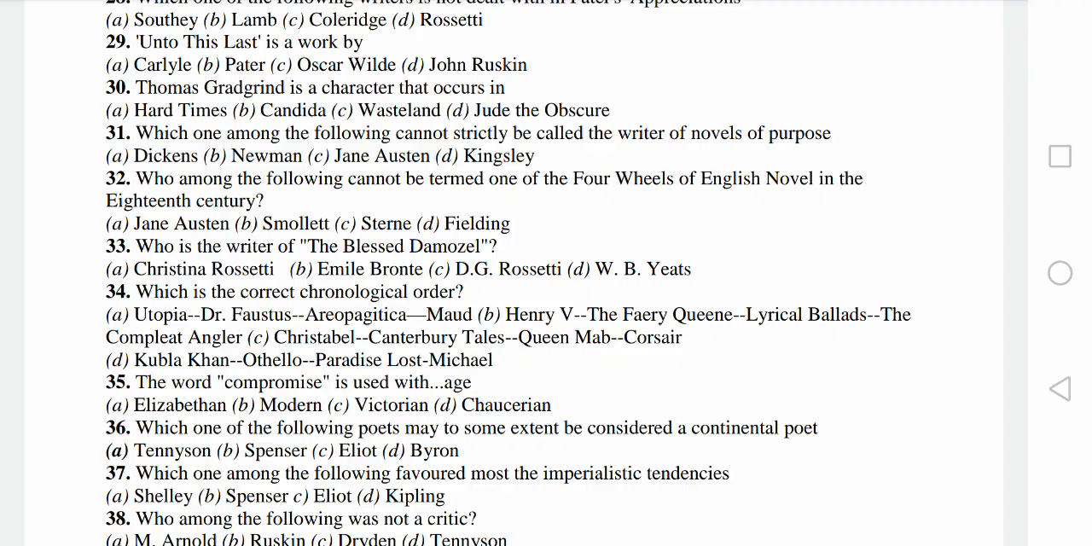
pyautogui.scroll(-3)
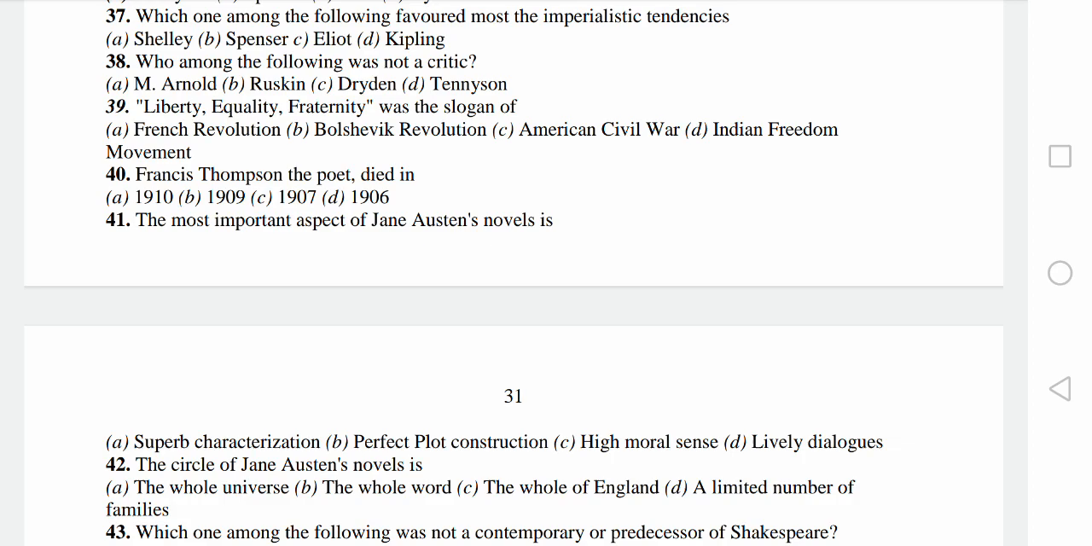
pyautogui.scroll(-3)
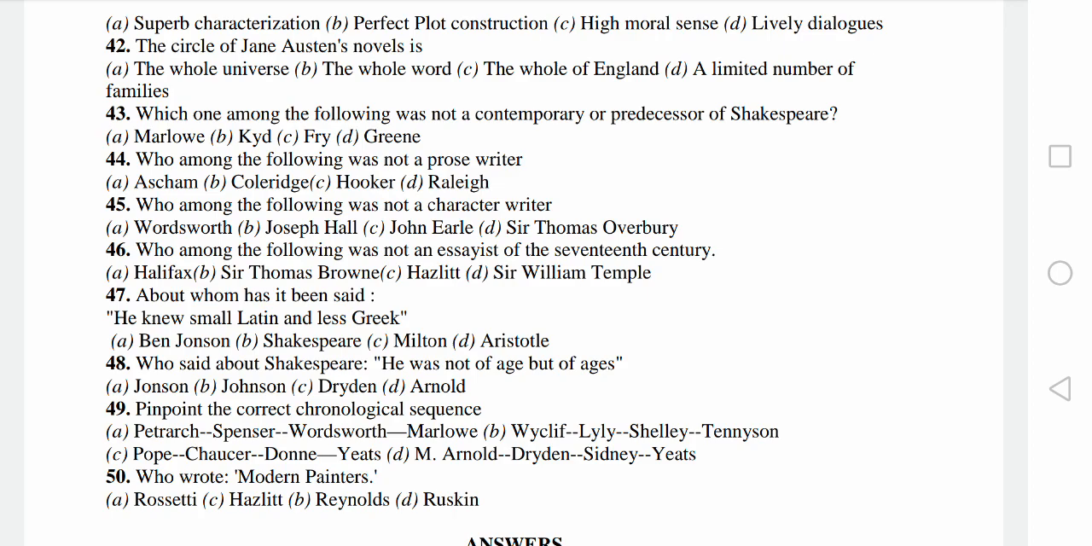
pyautogui.scroll(-3)
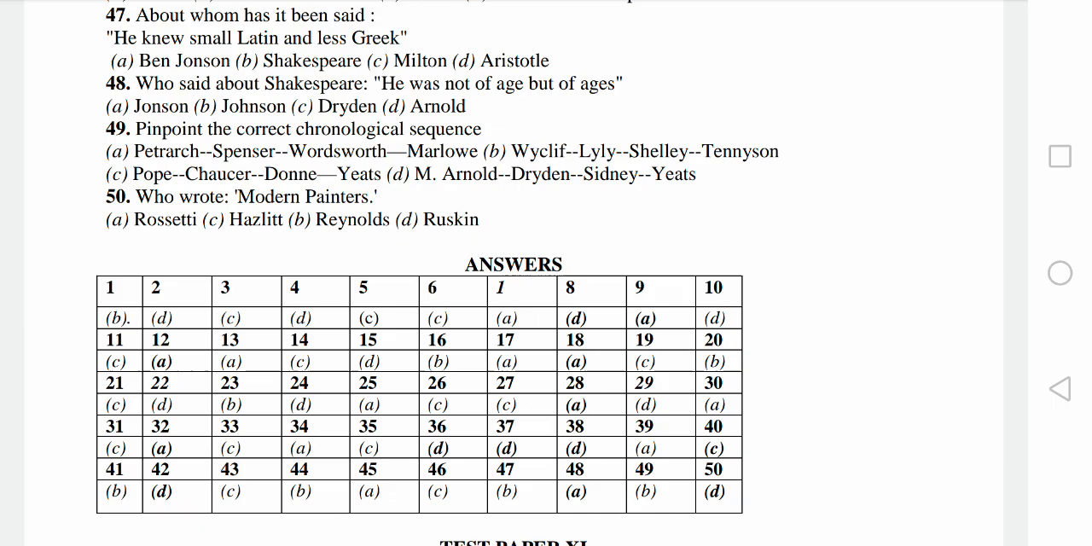